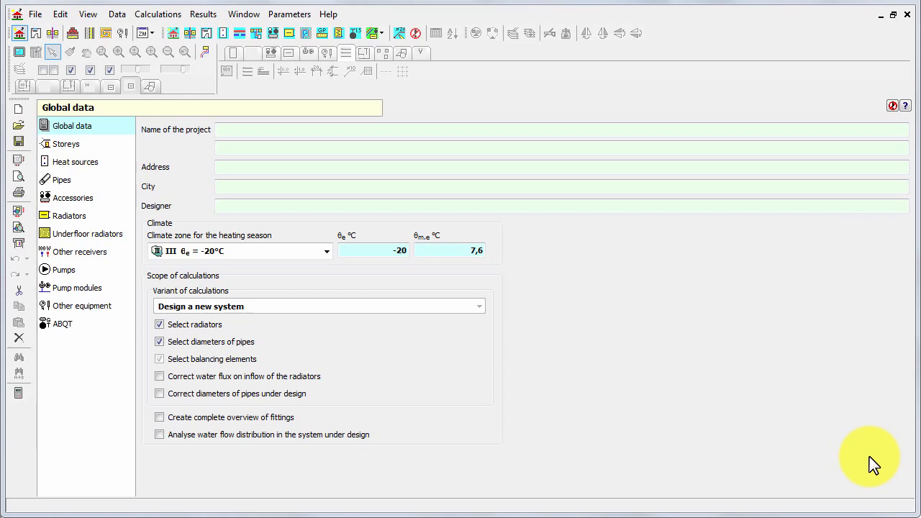
mouse_move(118, 56)
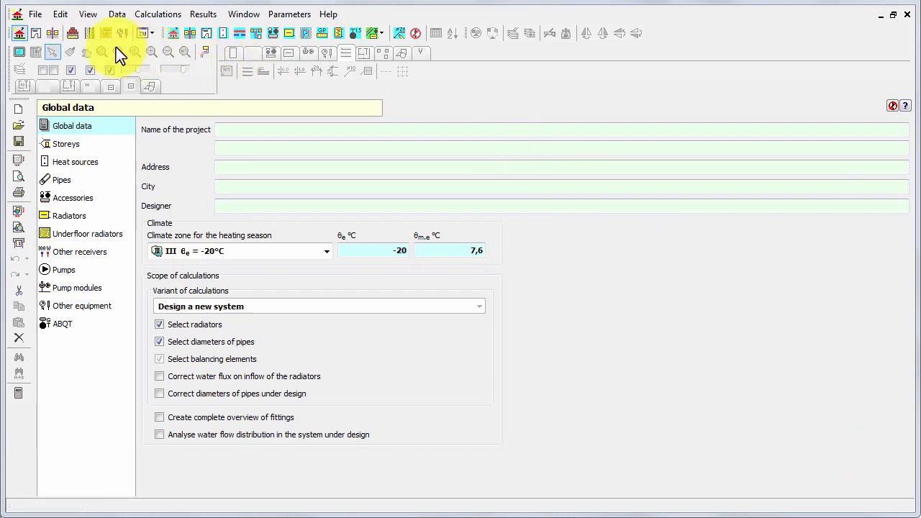